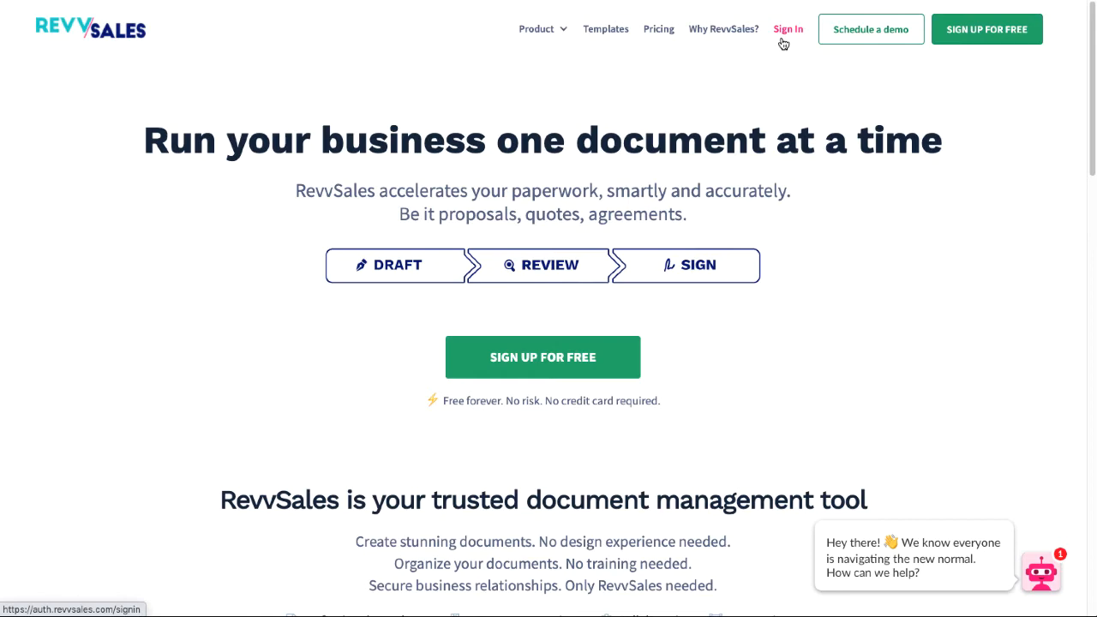
# Sign in and create a new document from the Price Quote template
pyautogui.click(789, 27)
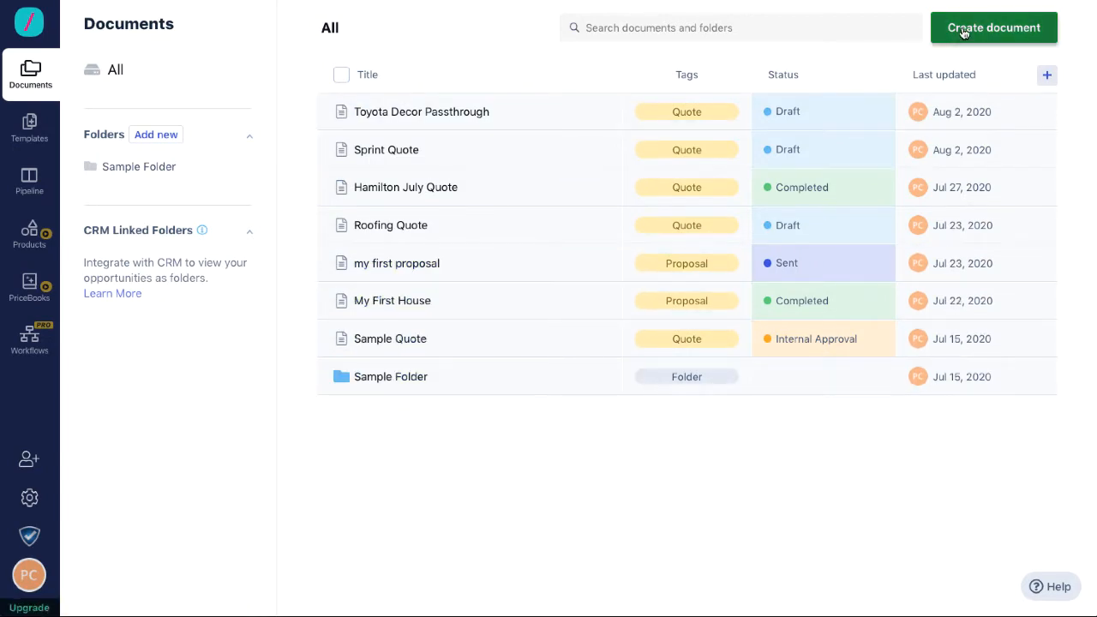
pyautogui.click(995, 27)
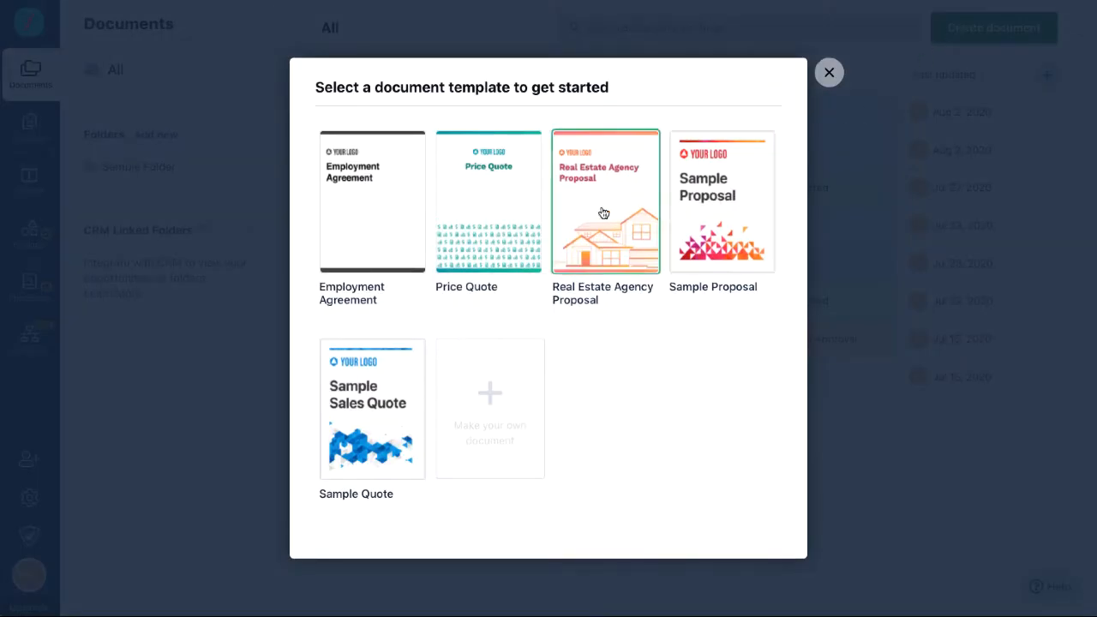
pyautogui.click(489, 201)
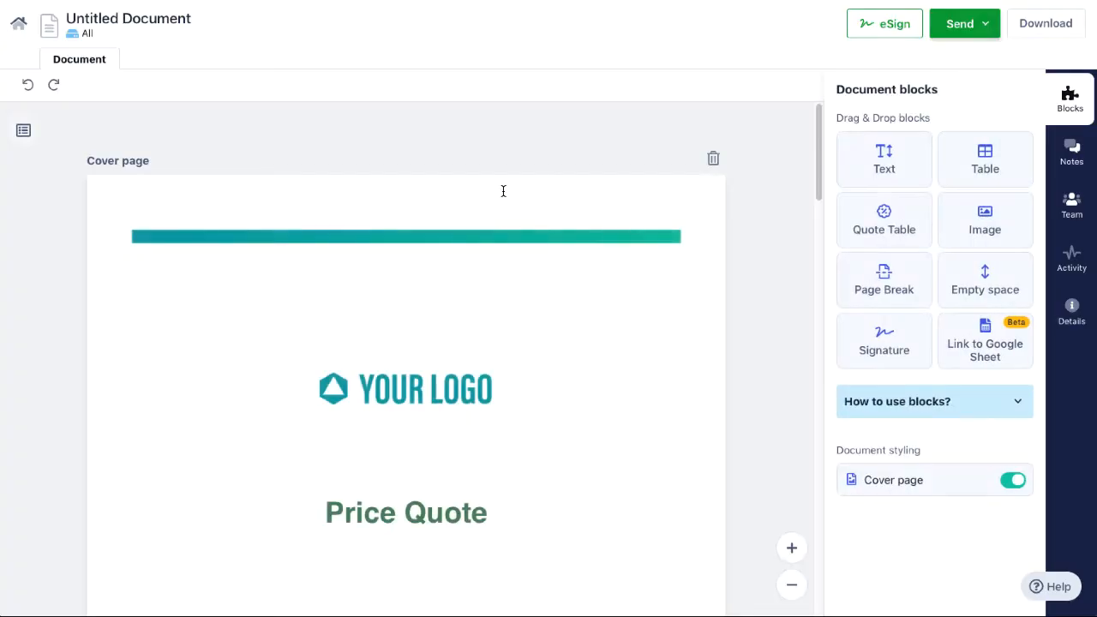
# Replace the placeholder logo with Nexarise-logo.png and address the cover to Whitestone Legal
pyautogui.click(405, 388)
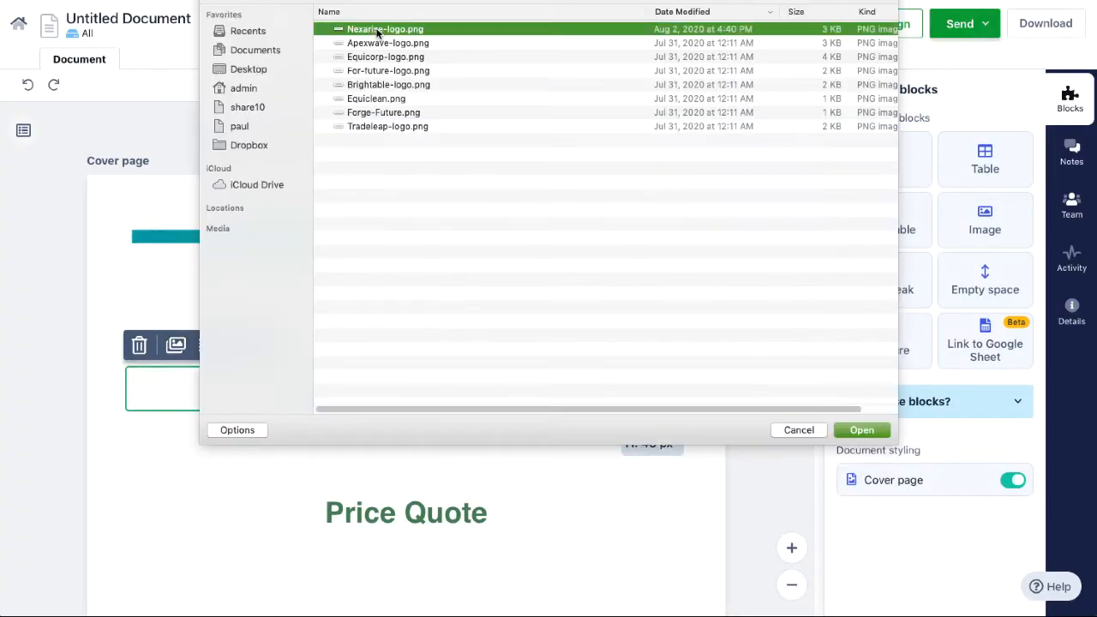
pyautogui.click(861, 429)
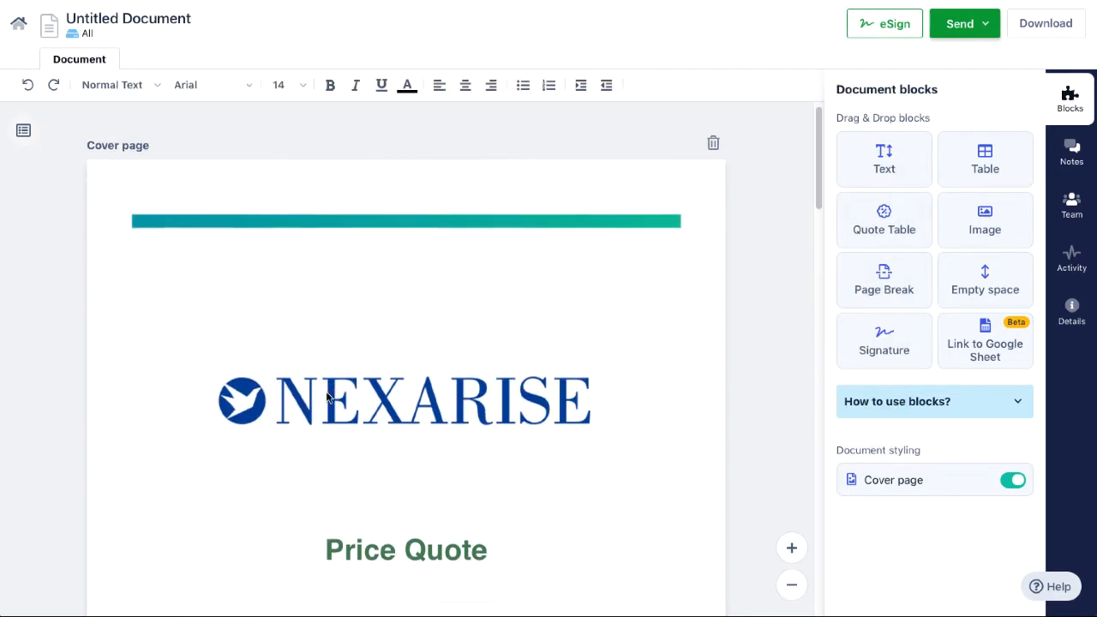
pyautogui.write('C')
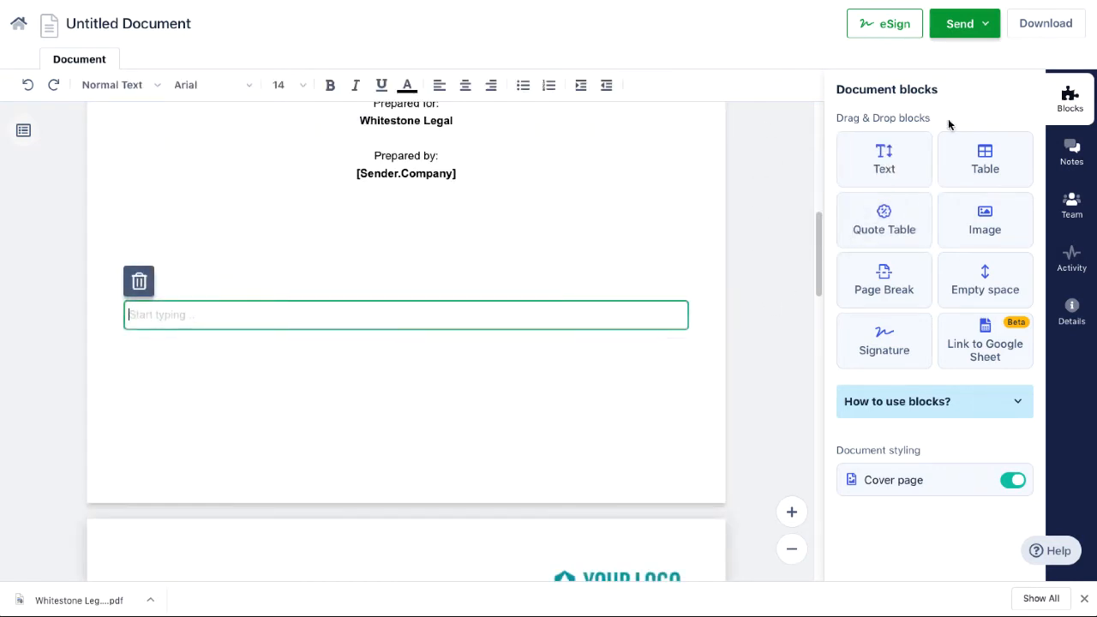
# Add an image block and price Custom Software $1000 and Maintenance $450, totaling $1450
pyautogui.moveTo(984, 220); pyautogui.dragTo(357, 364)
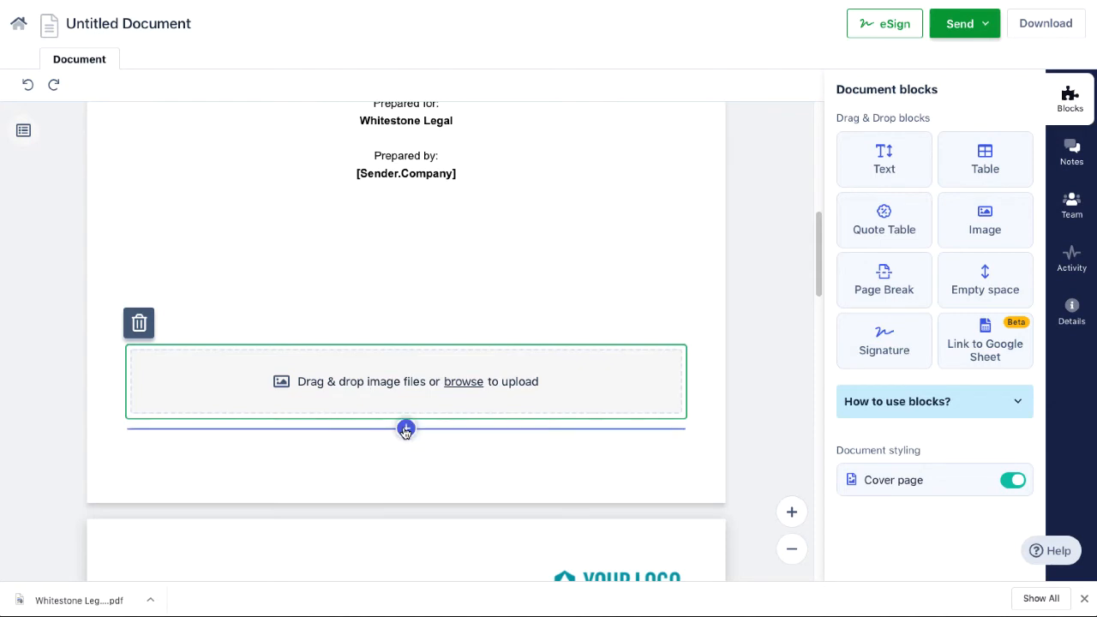
pyautogui.click(405, 428)
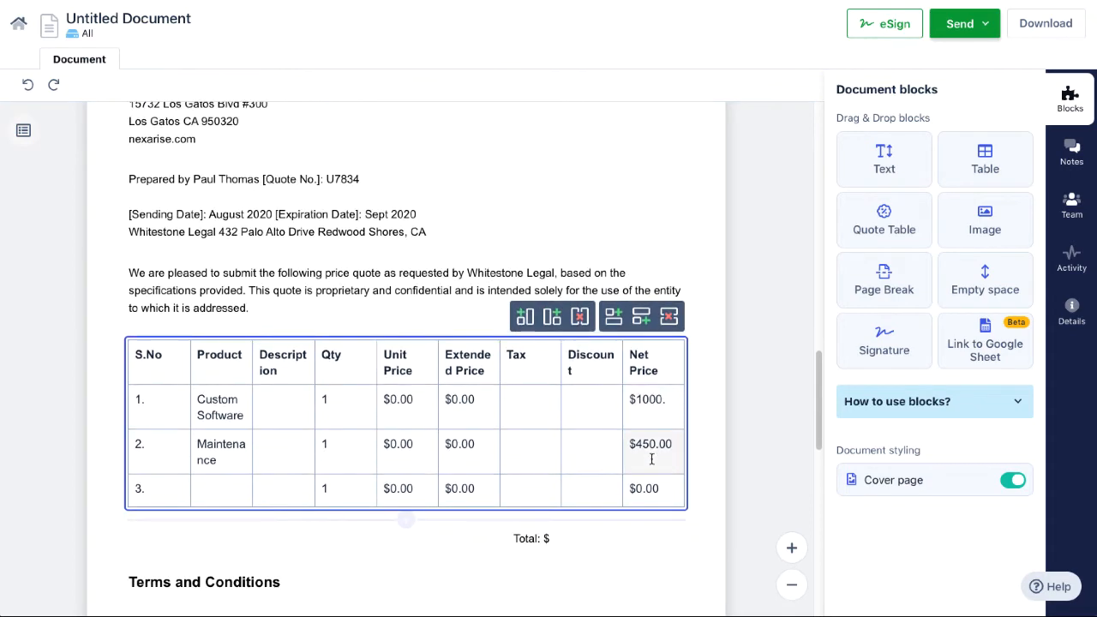
pyautogui.scroll(-3)
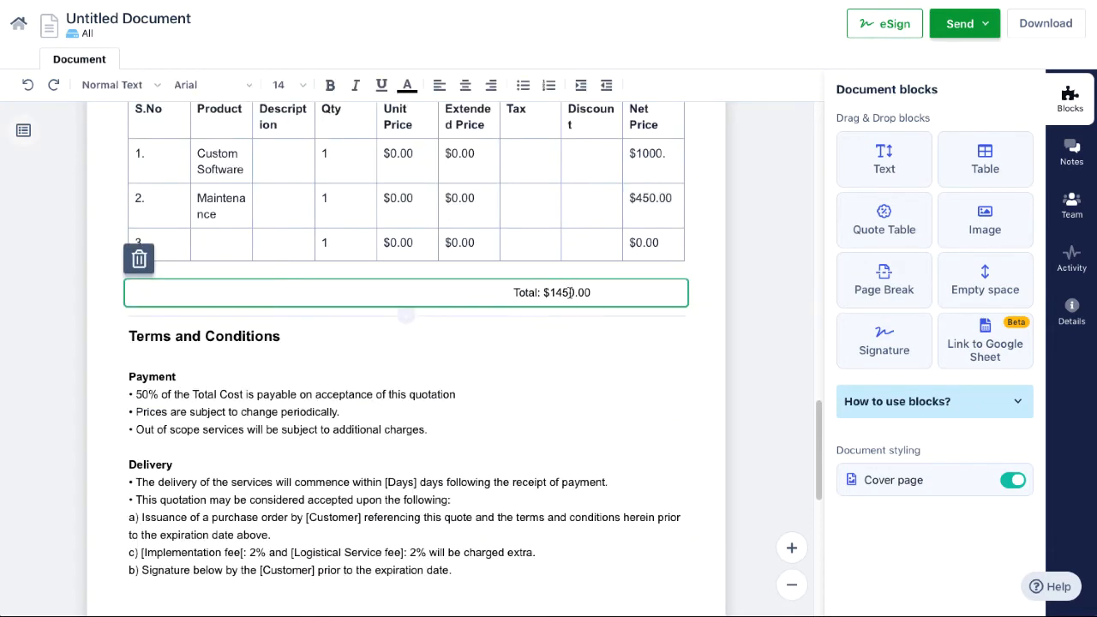
pyautogui.scroll(-3)
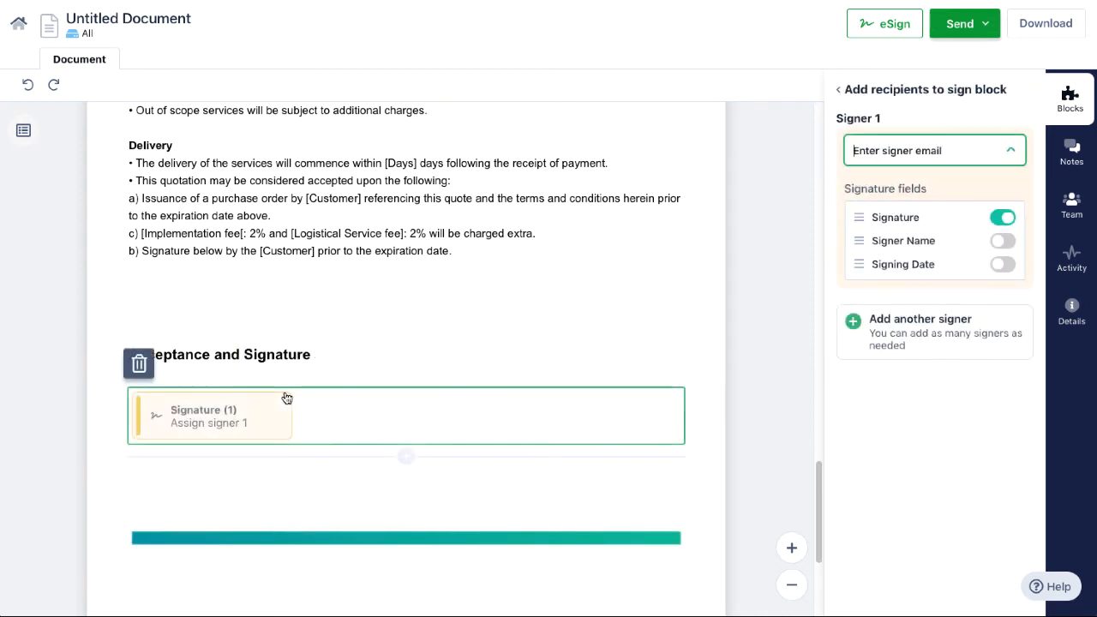
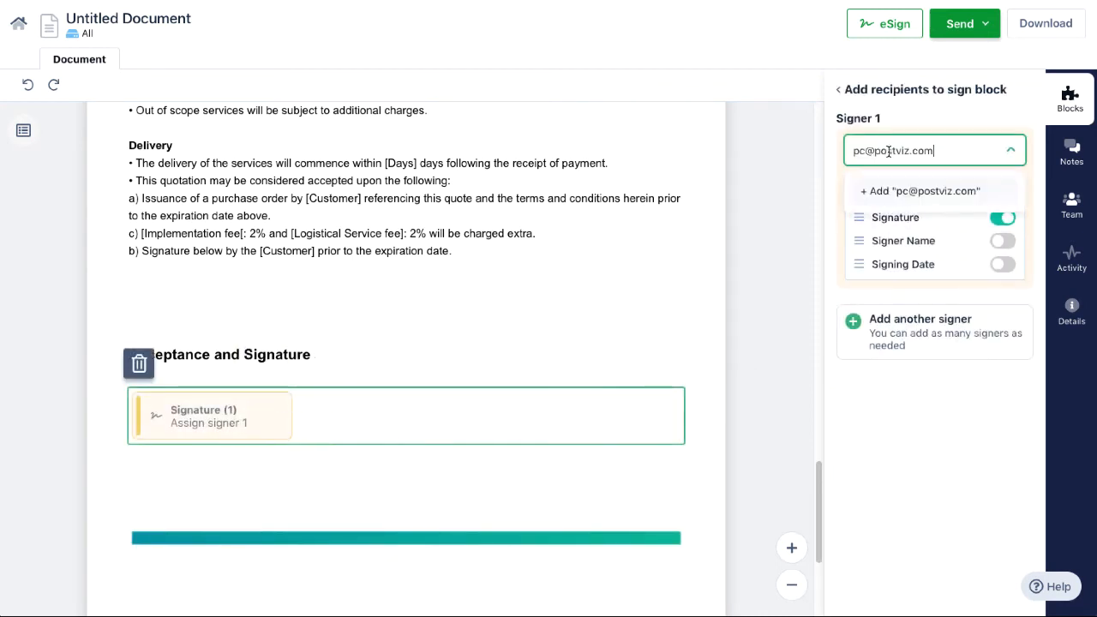
pyautogui.write('Calahan')
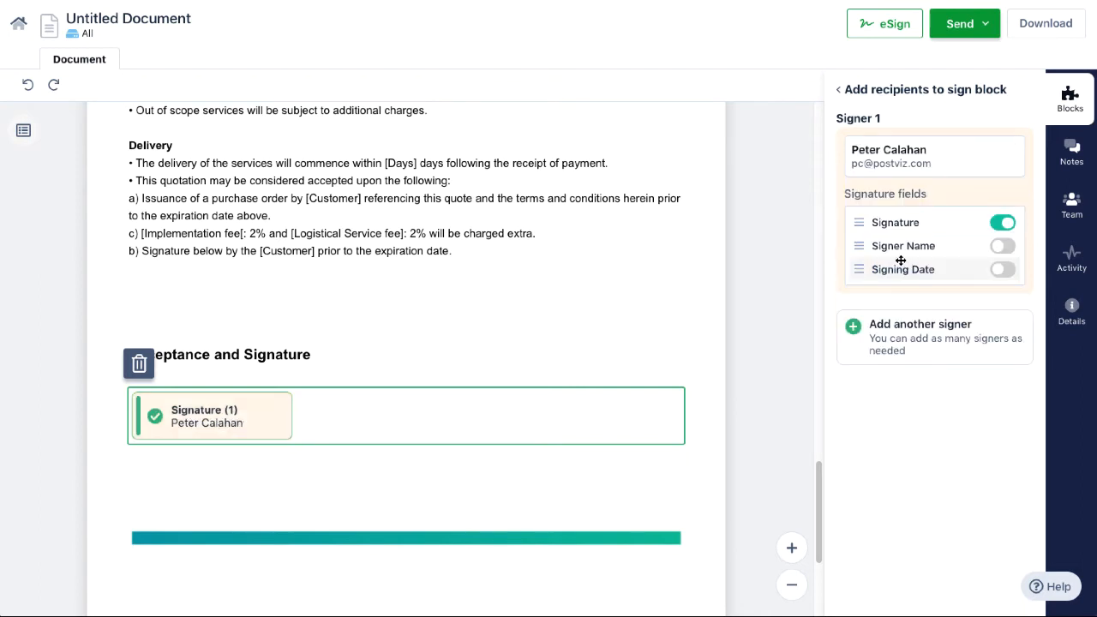
pyautogui.click(1003, 247)
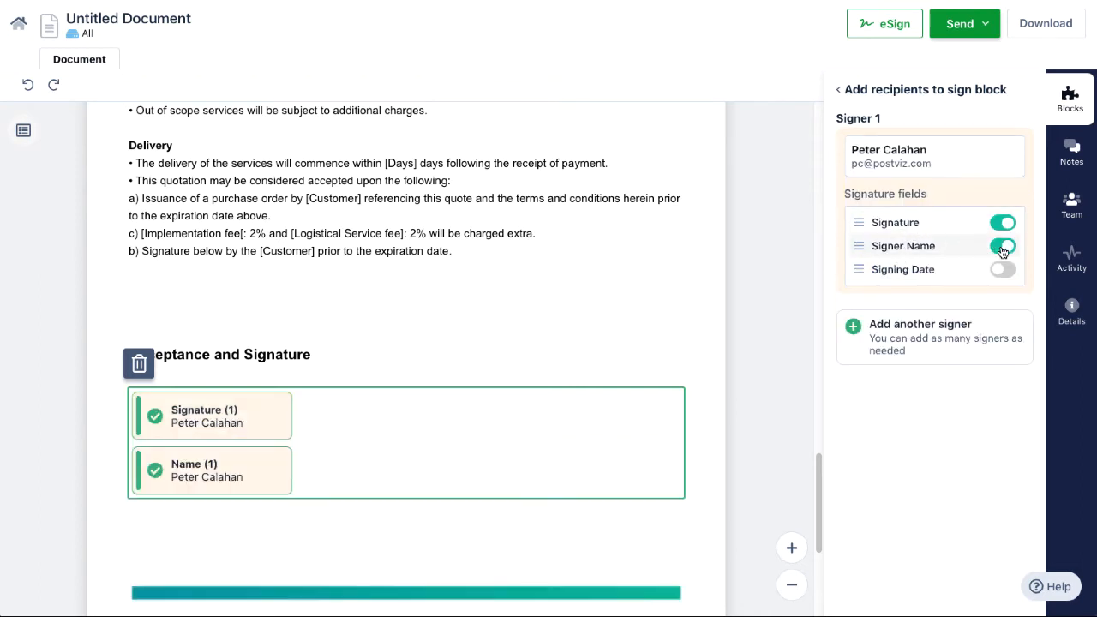
pyautogui.click(1003, 269)
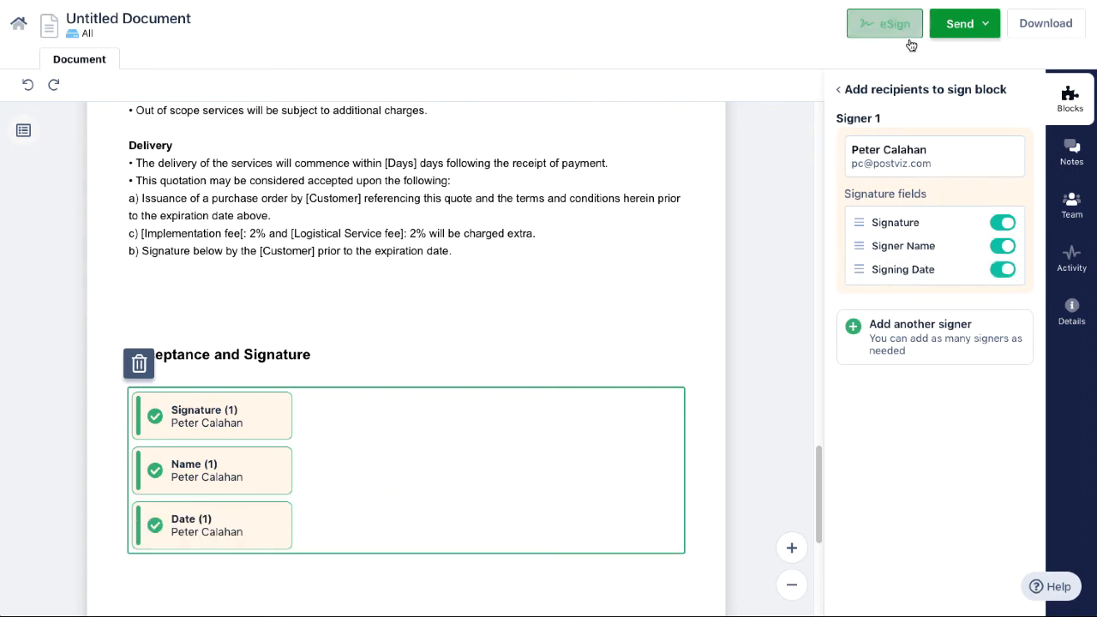
# Send the Whitestone Legal August quote for eSign and open the signing link from Gmail
pyautogui.click(960, 25)
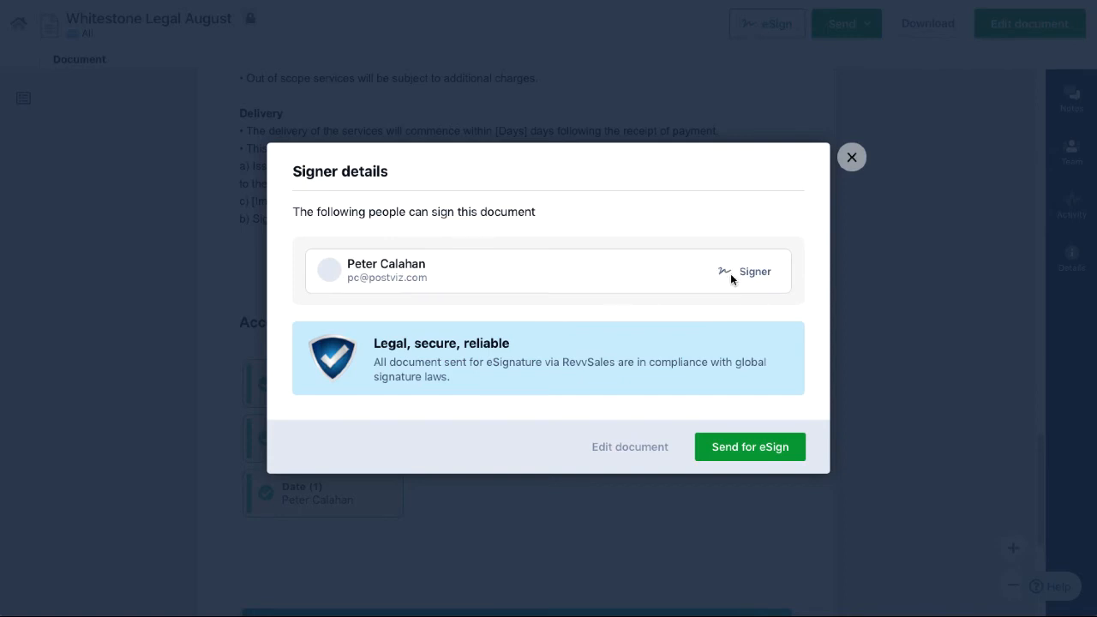
pyautogui.moveTo(727, 395)
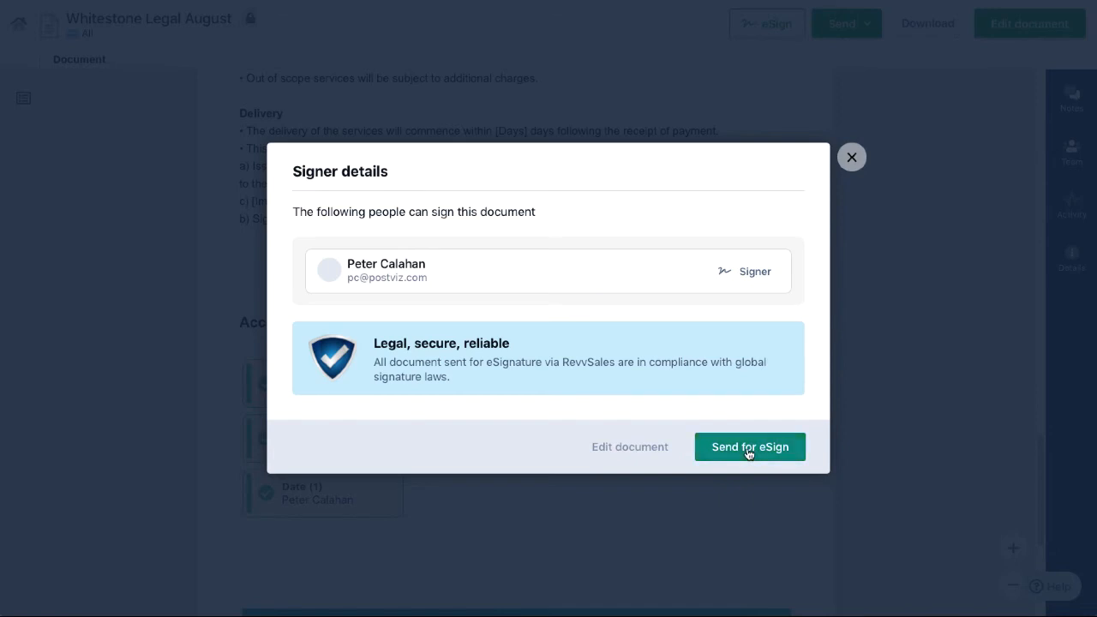
pyautogui.click(749, 446)
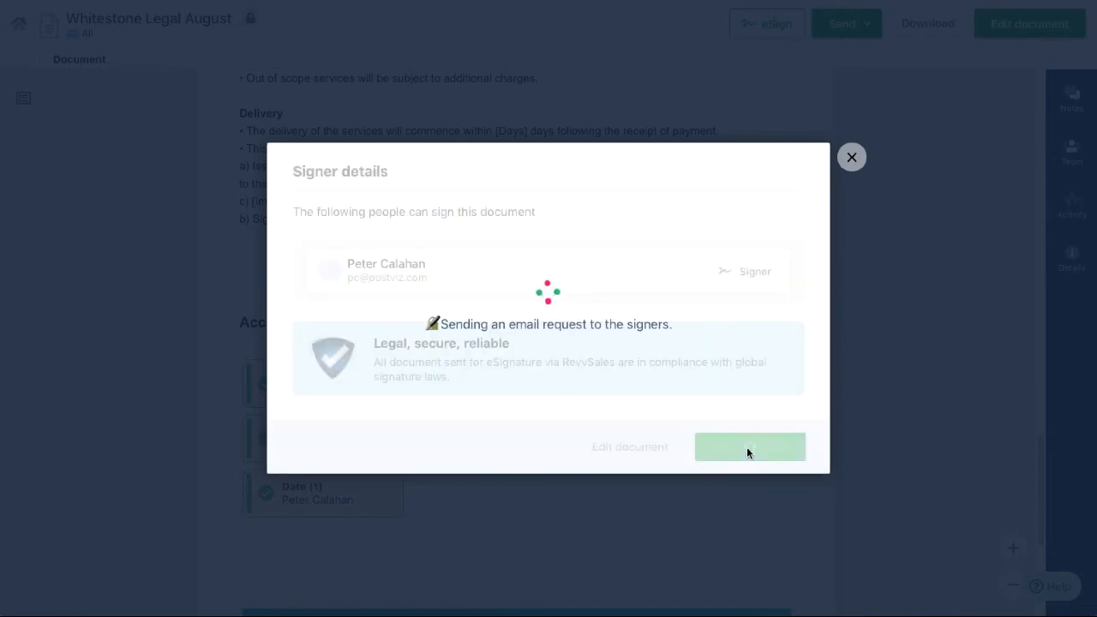
pyautogui.click(749, 446)
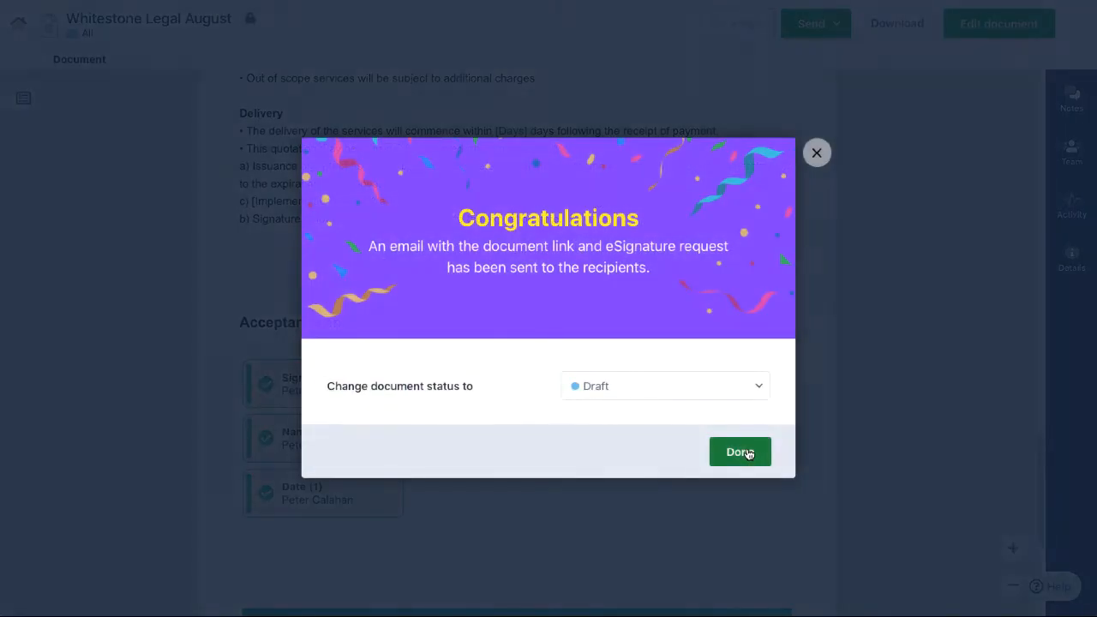
pyautogui.click(741, 453)
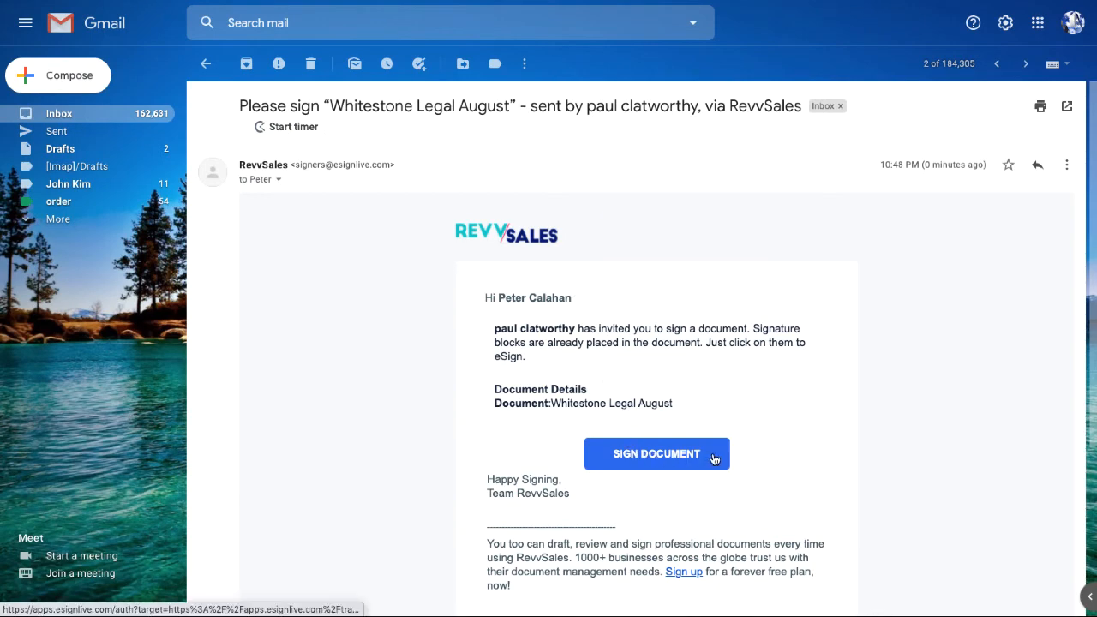
pyautogui.click(657, 453)
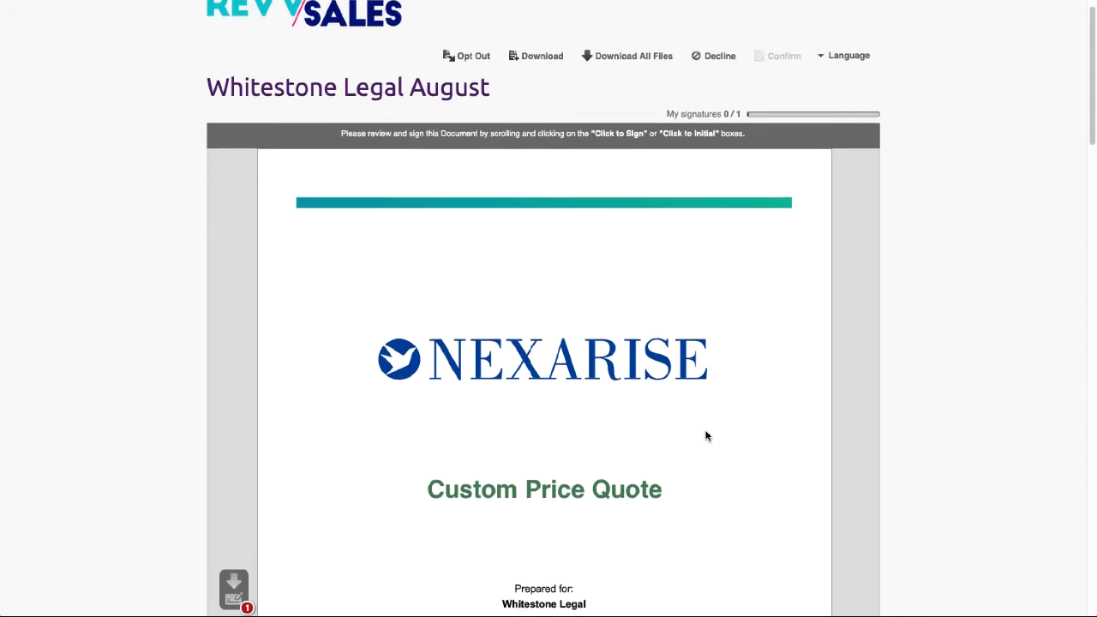
pyautogui.scroll(-3)
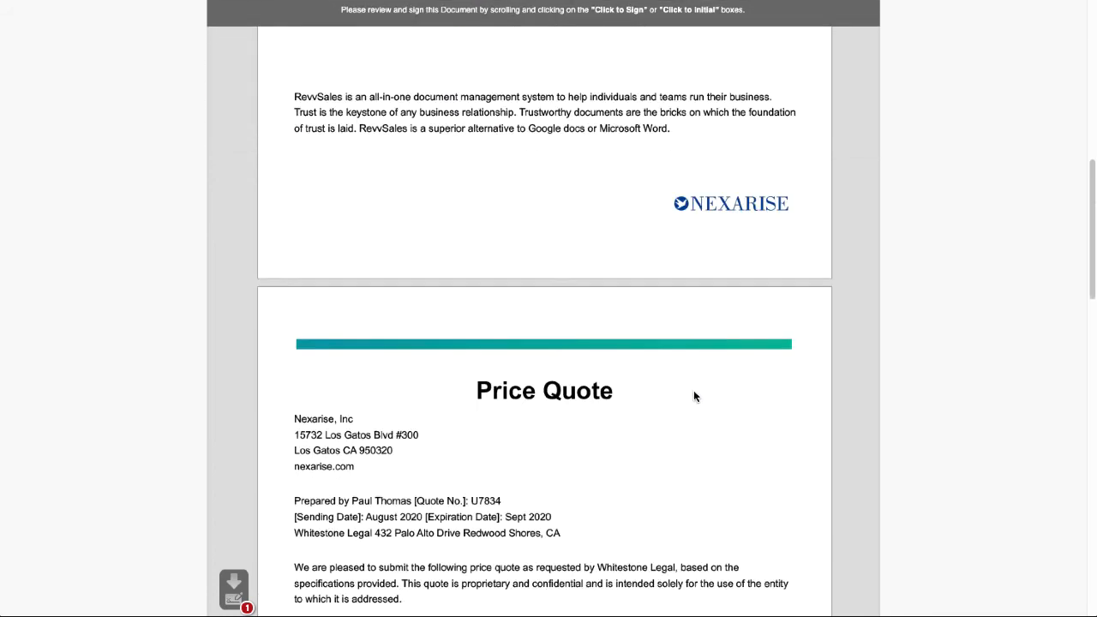
pyautogui.scroll(-3)
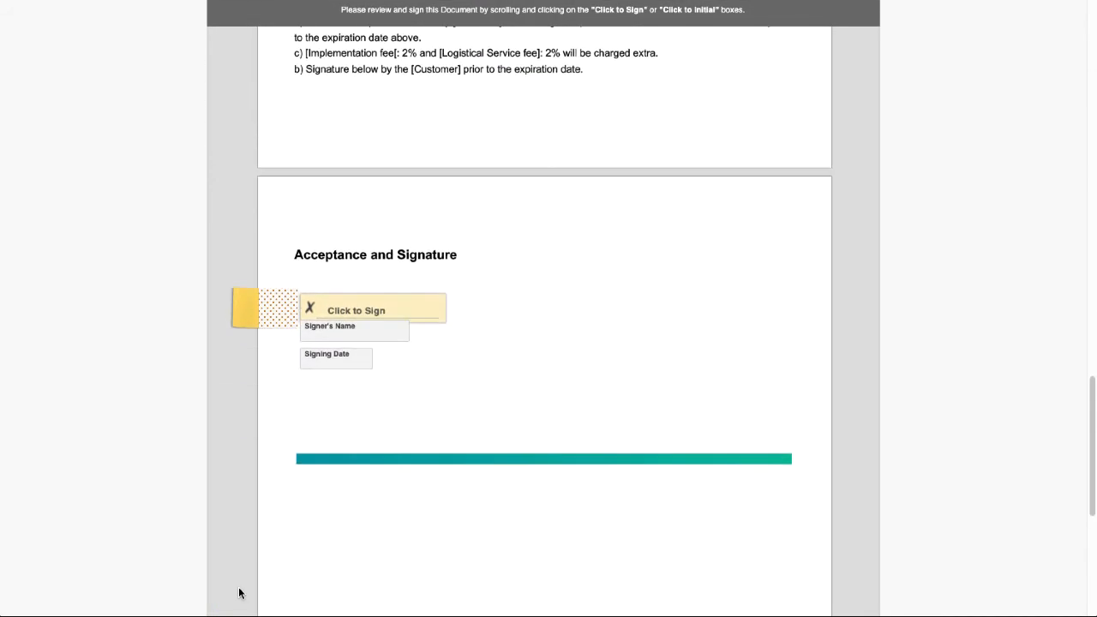
pyautogui.click(373, 308)
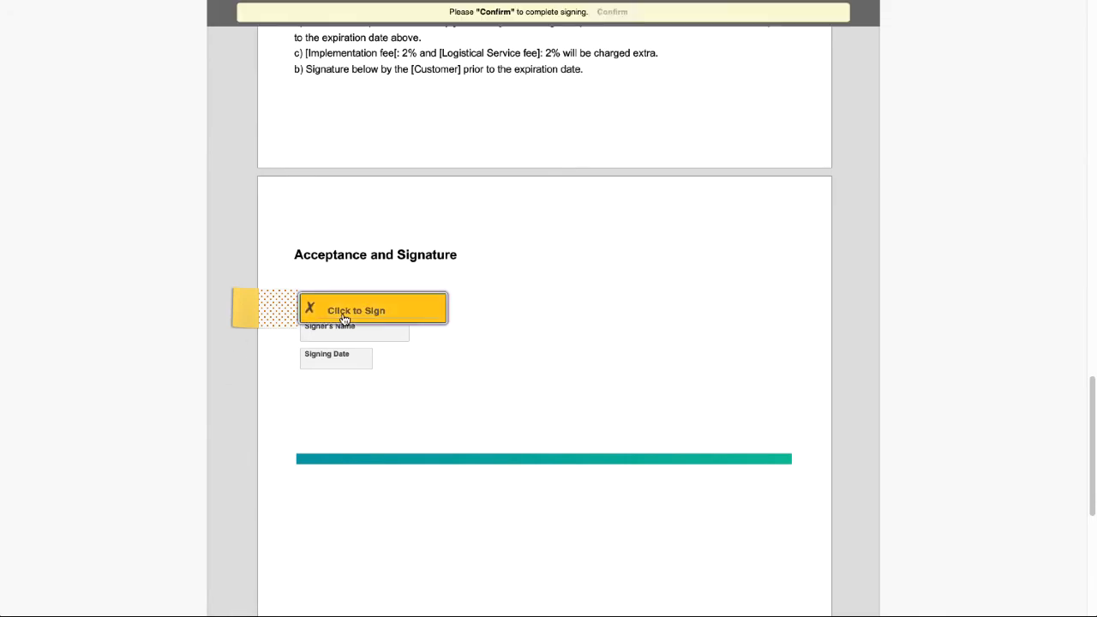
pyautogui.click(374, 309)
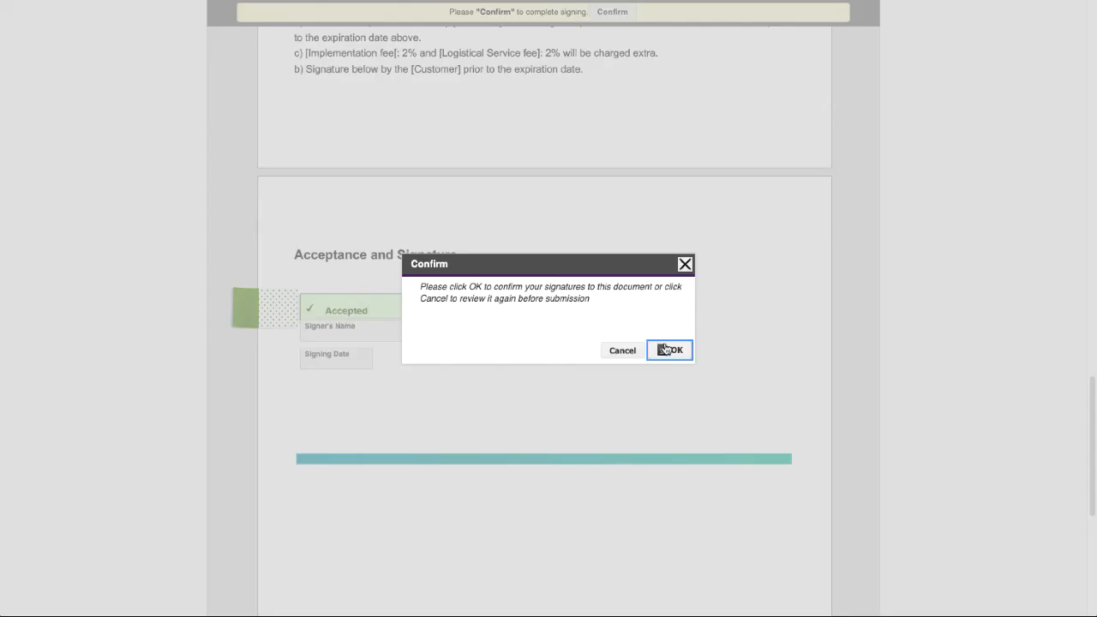
pyautogui.click(670, 350)
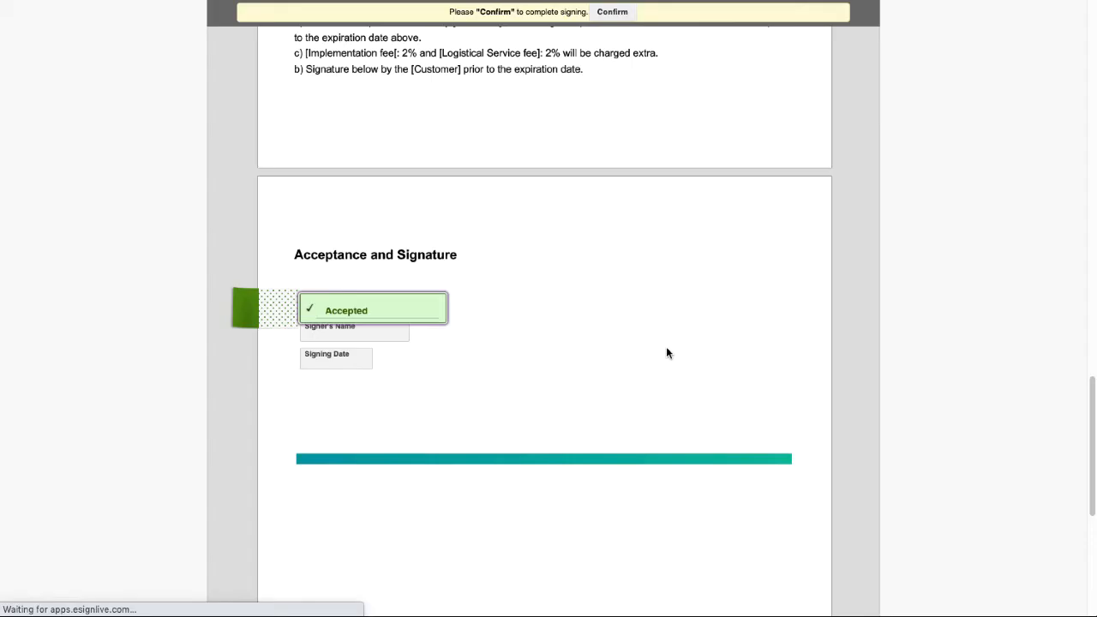
# View the locked signed Whitestone Legal August quote and its activity log in RevvSales Documents
pyautogui.click(612, 11)
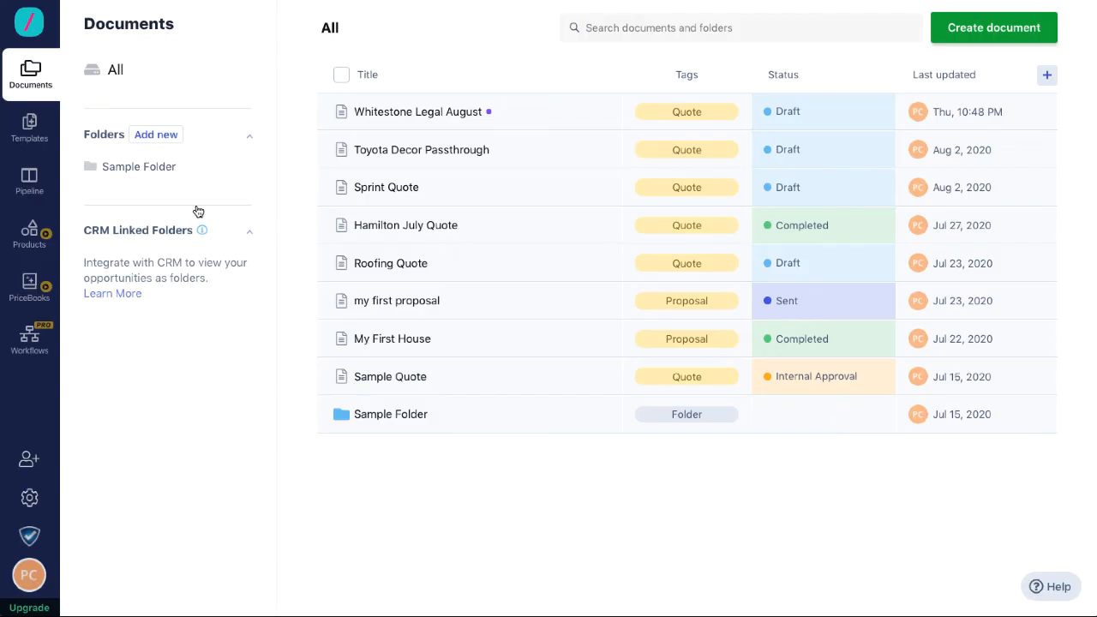
pyautogui.moveTo(391, 119)
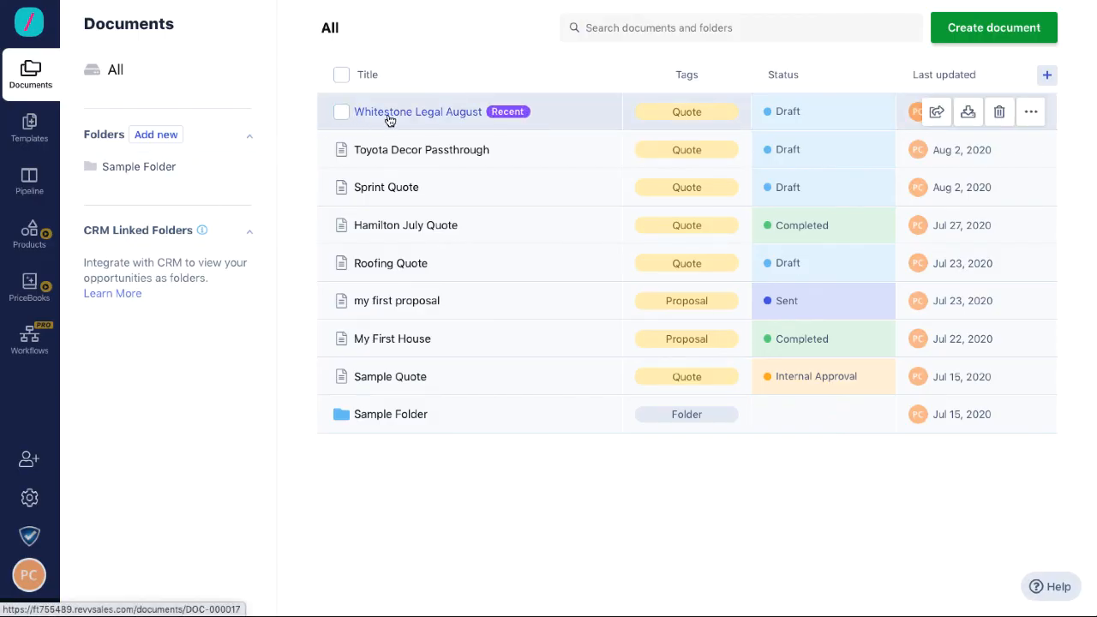
pyautogui.click(418, 111)
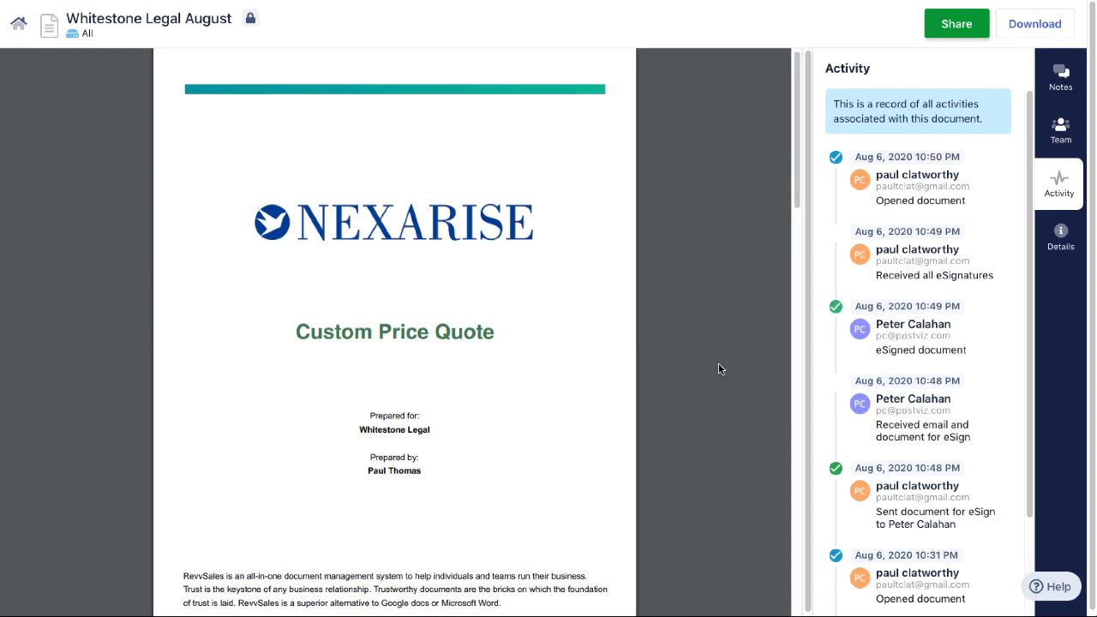
pyautogui.scroll(-3)
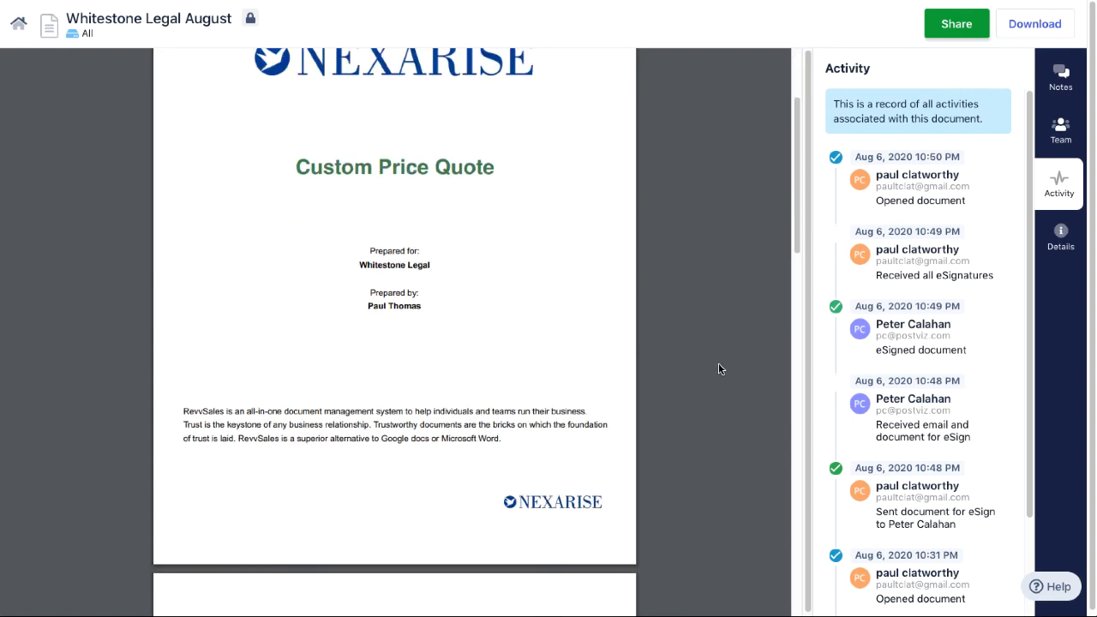